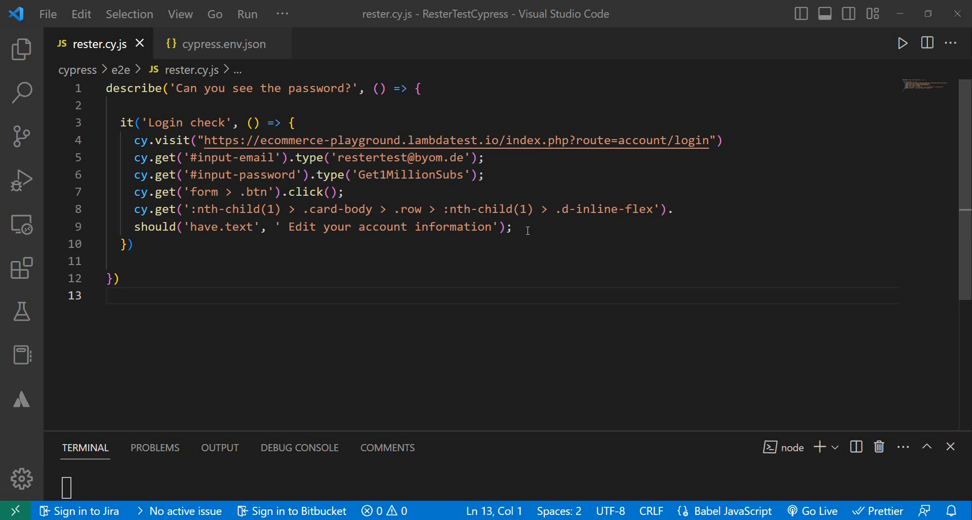
- Review the rester spec's hardcoded email and password values in the editor
{"action": "left_click", "coordinate": [345, 191]}
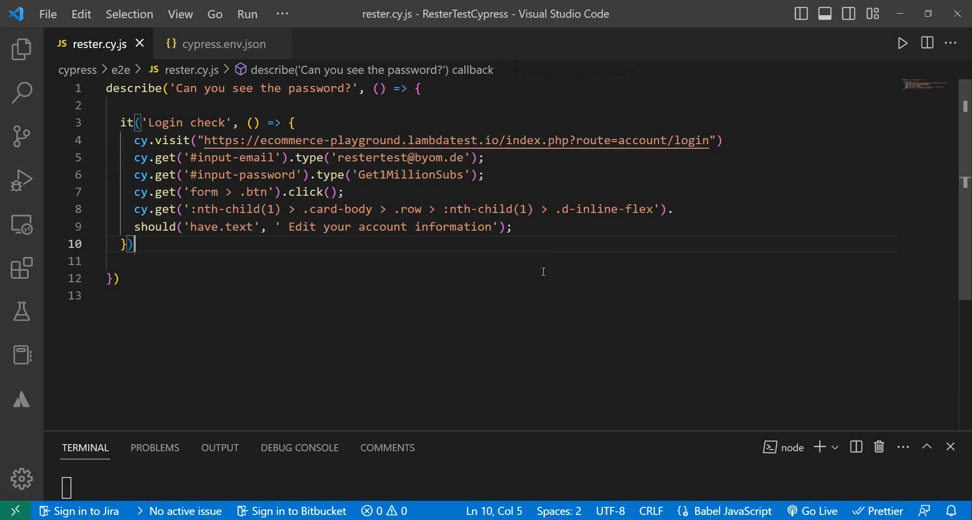
{"action": "left_click", "coordinate": [415, 157]}
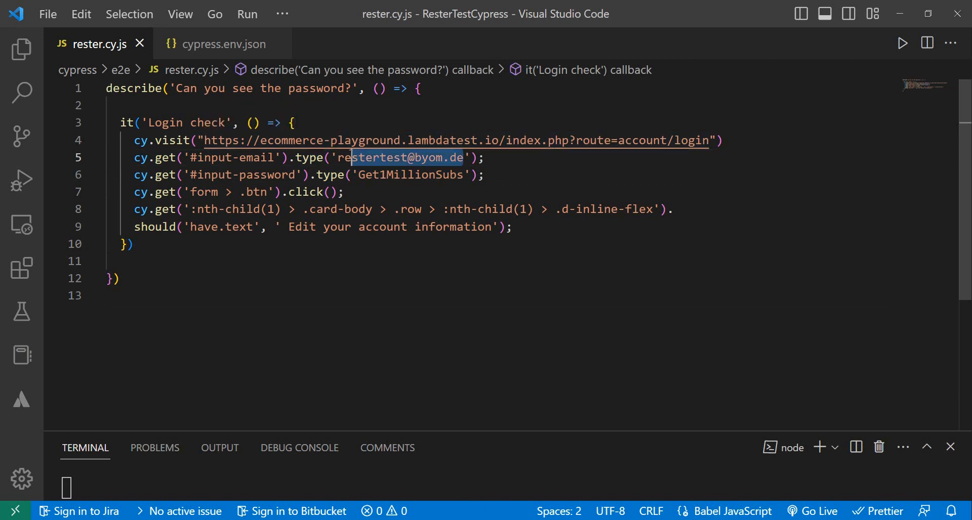
{"action": "double_click", "coordinate": [409, 175]}
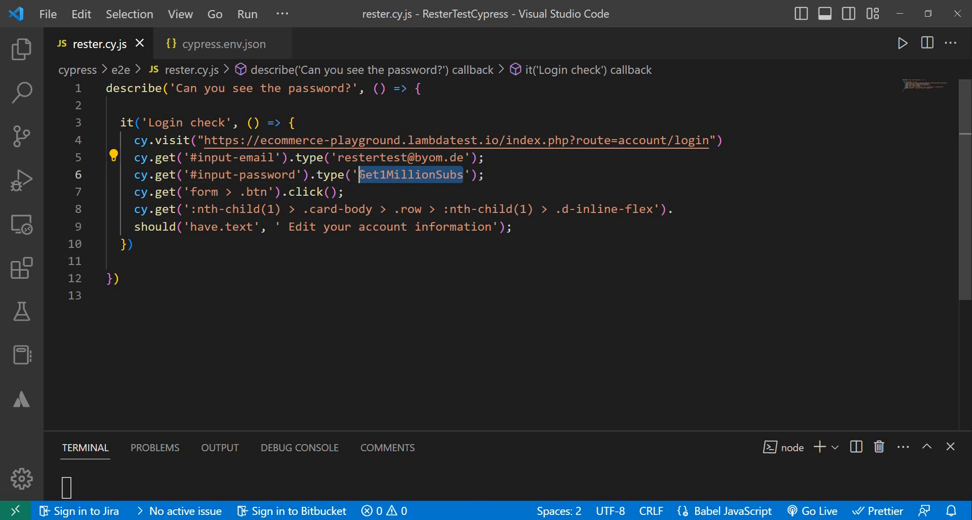
{"action": "left_click", "coordinate": [409, 174]}
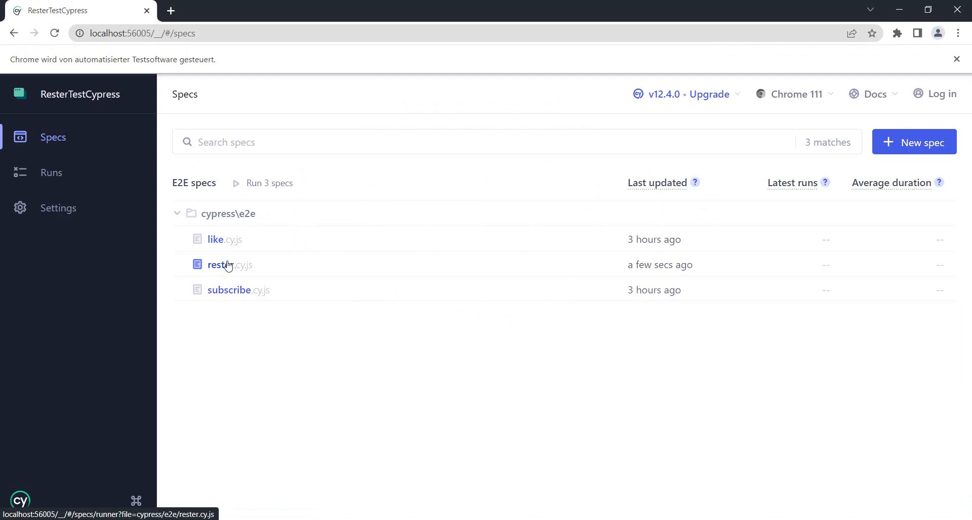
- Run rester.cy.js and inspect the password type step, which shows the password in plain text
{"action": "left_click", "coordinate": [220, 264]}
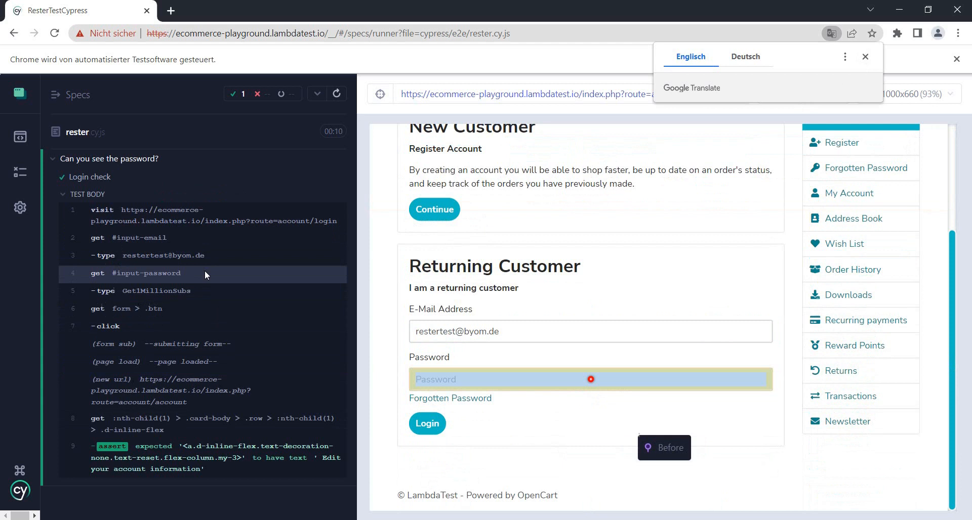
{"action": "left_click", "coordinate": [865, 56]}
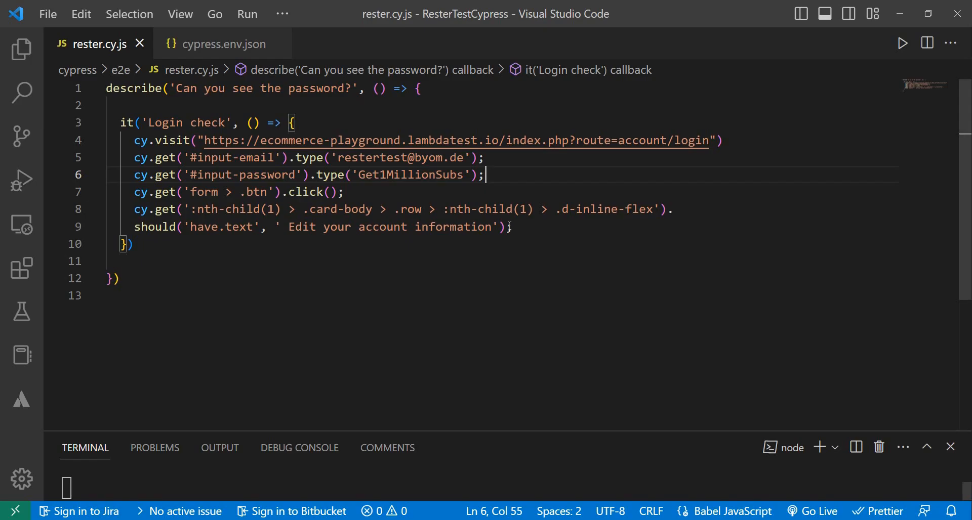
- Show the Explorer file tree beside the rester spec with its hardcoded credentials
{"action": "left_click", "coordinate": [509, 226]}
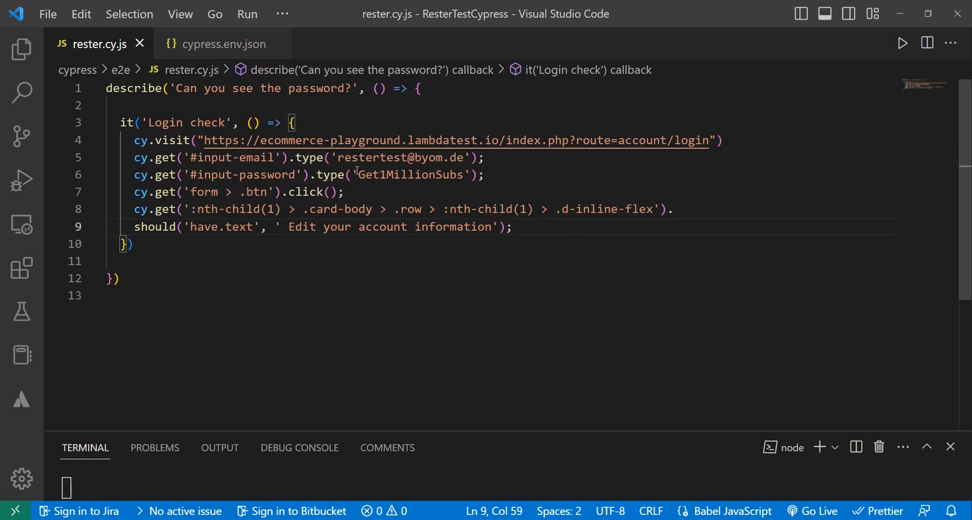
{"action": "double_click", "coordinate": [397, 157]}
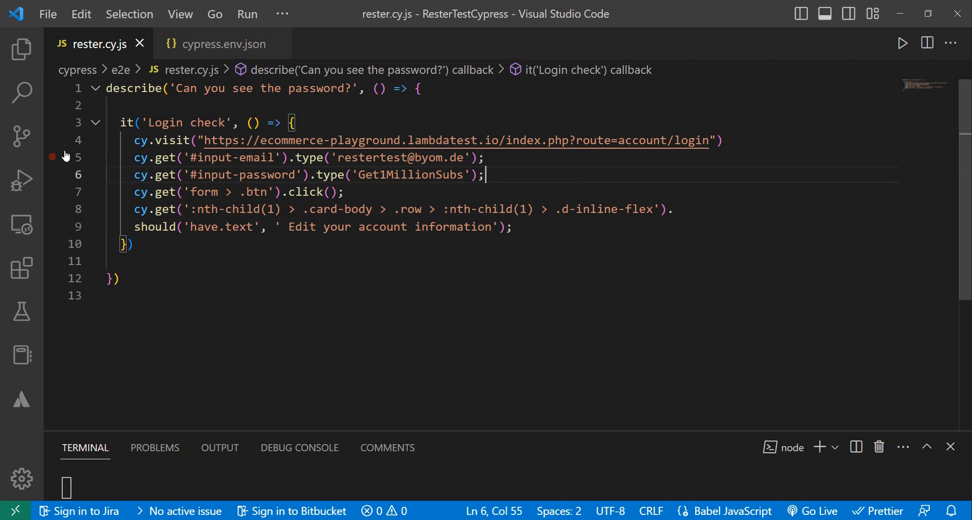
{"action": "left_click", "coordinate": [21, 48]}
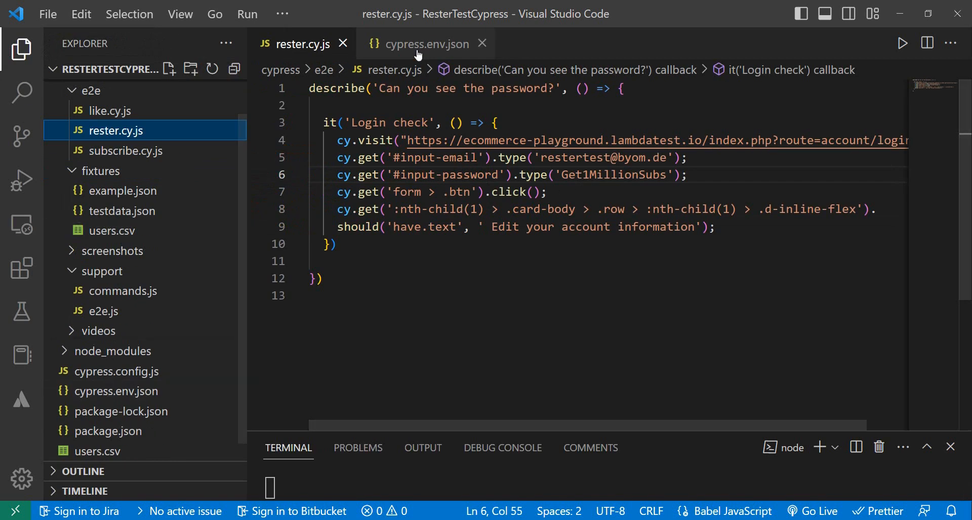
{"action": "left_click", "coordinate": [426, 43]}
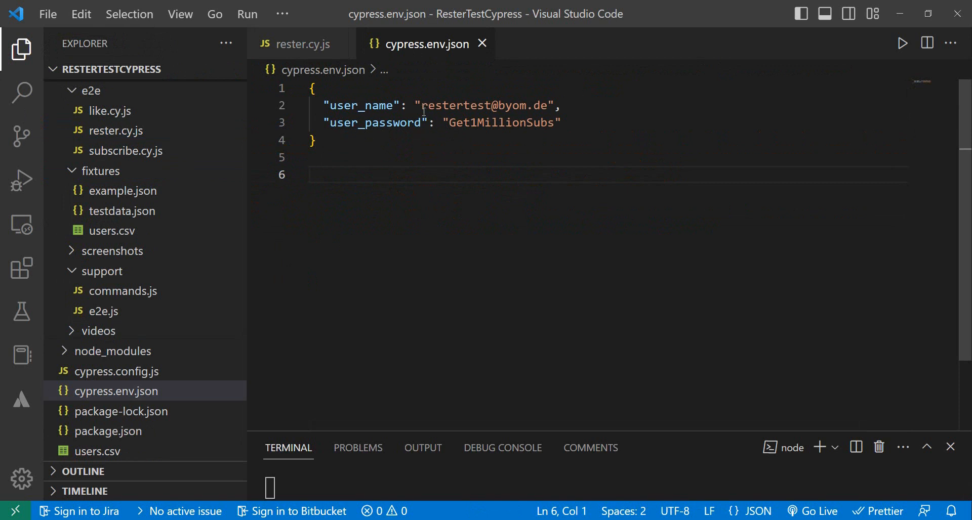
{"action": "double_click", "coordinate": [484, 106]}
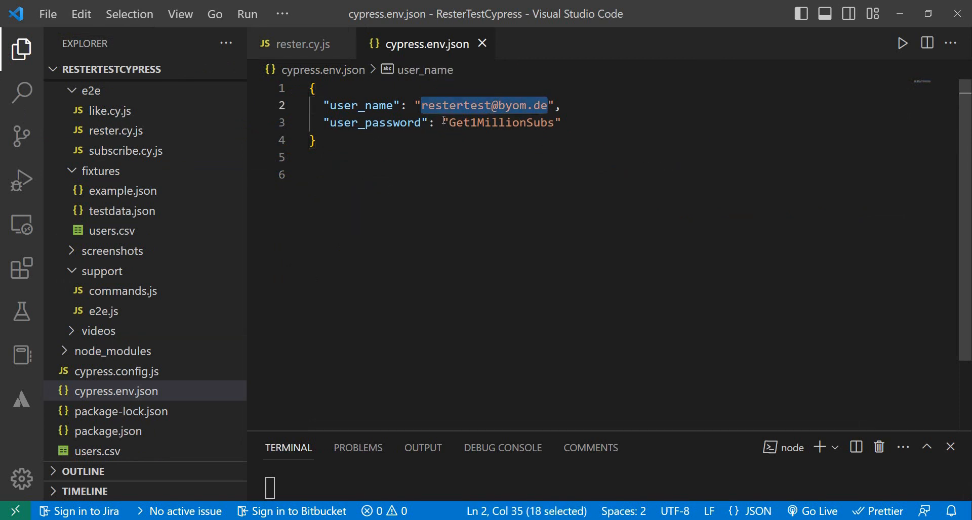
{"action": "left_click", "coordinate": [521, 122]}
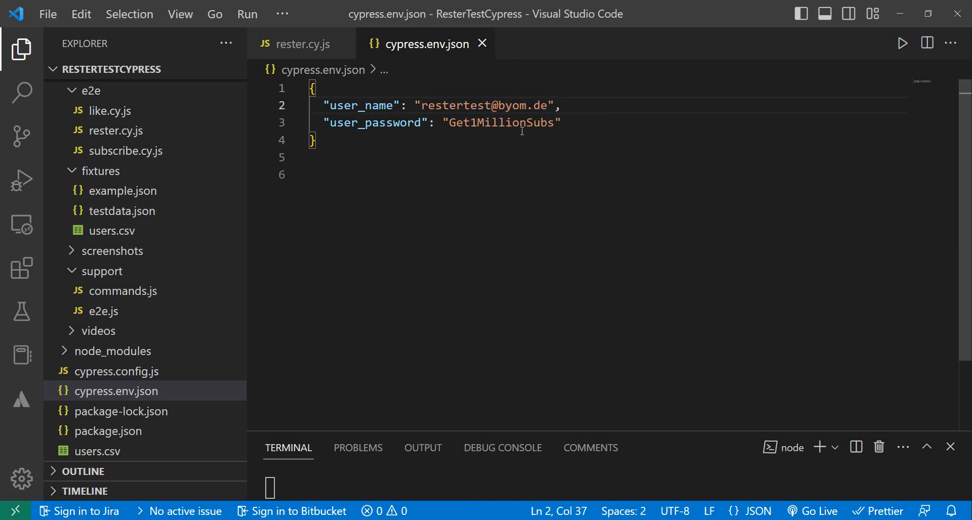
{"action": "mouse_move", "coordinate": [581, 115]}
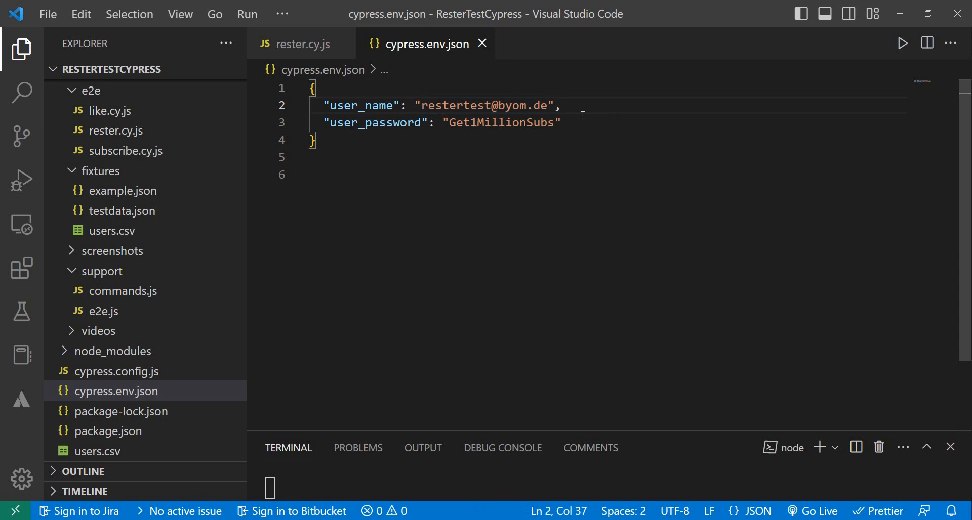
{"action": "mouse_move", "coordinate": [304, 43]}
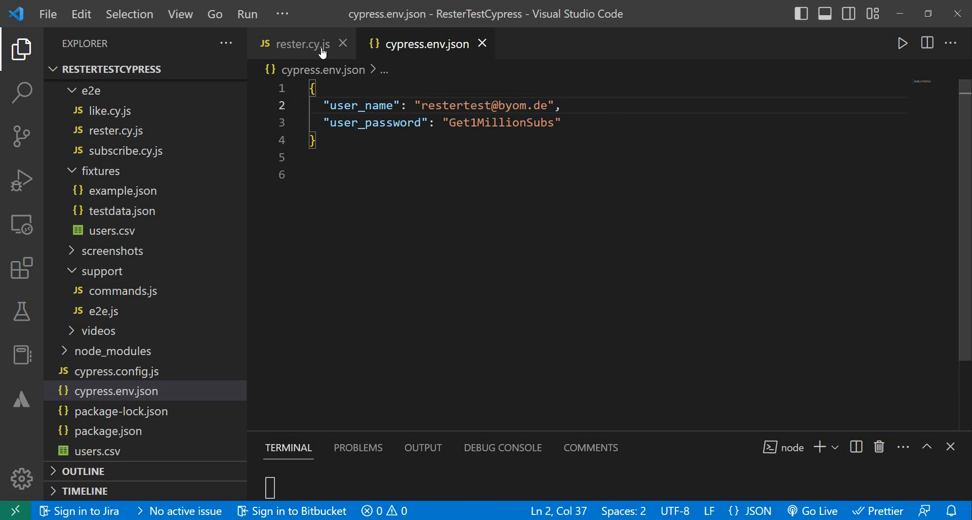
{"action": "mouse_move", "coordinate": [473, 112]}
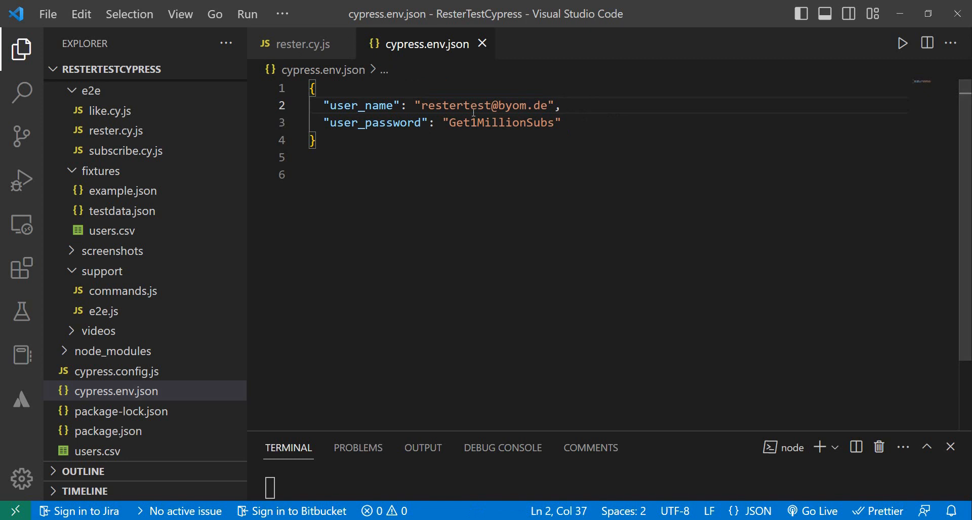
{"action": "left_click", "coordinate": [304, 44]}
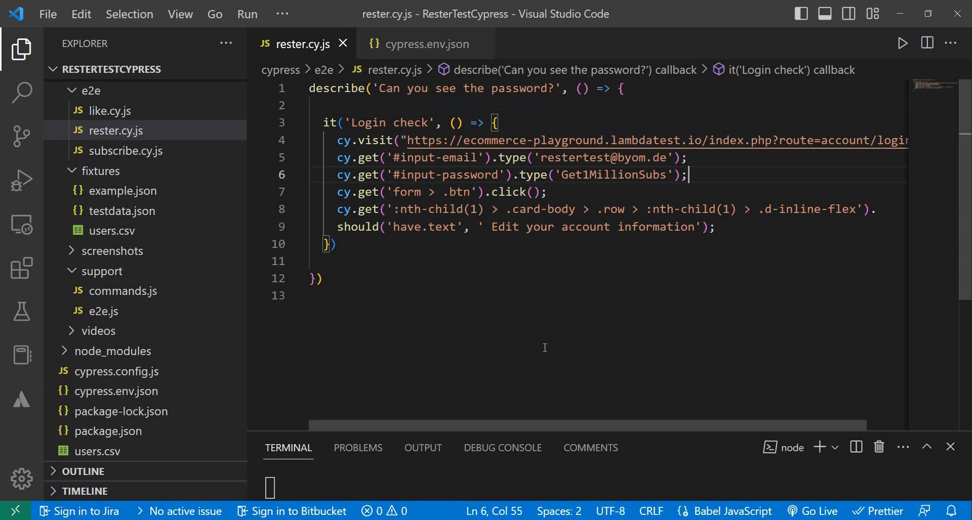
{"action": "mouse_move", "coordinate": [545, 347]}
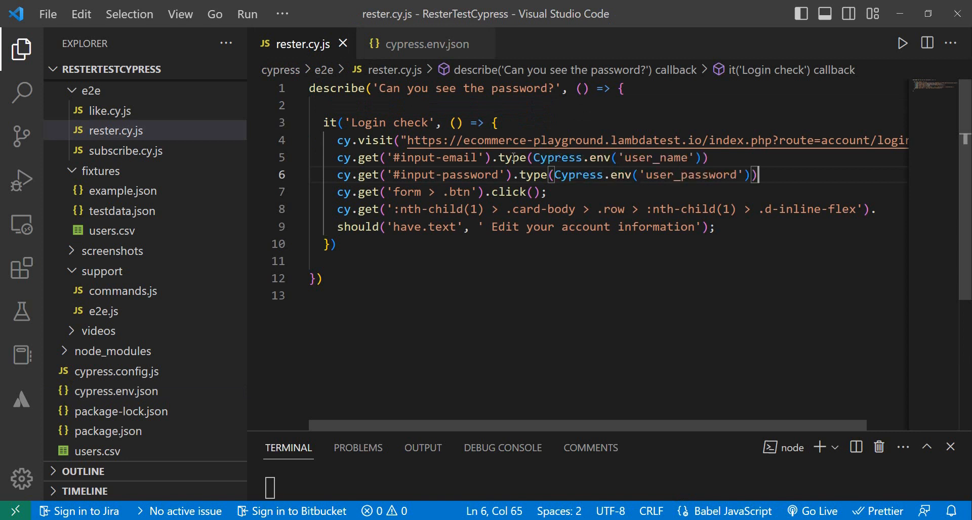
{"action": "mouse_move", "coordinate": [513, 157]}
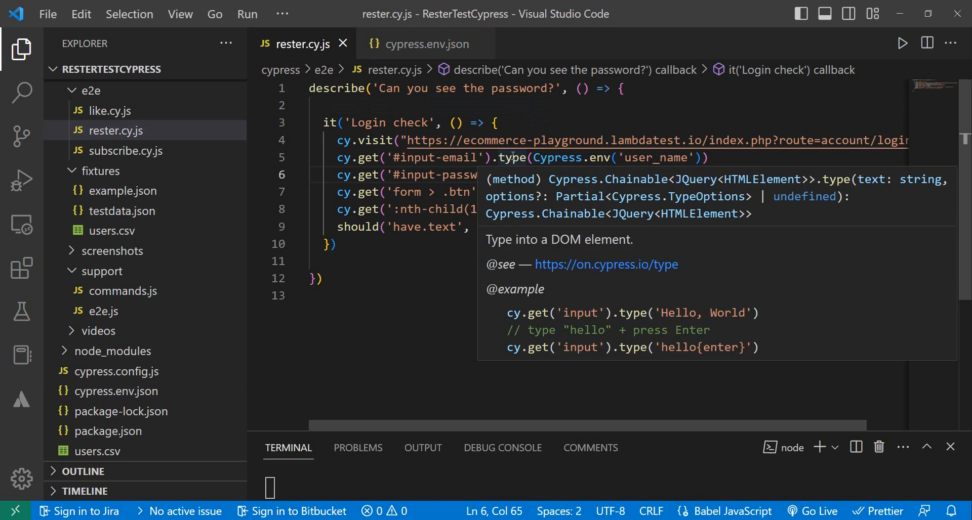
{"action": "mouse_move", "coordinate": [602, 157]}
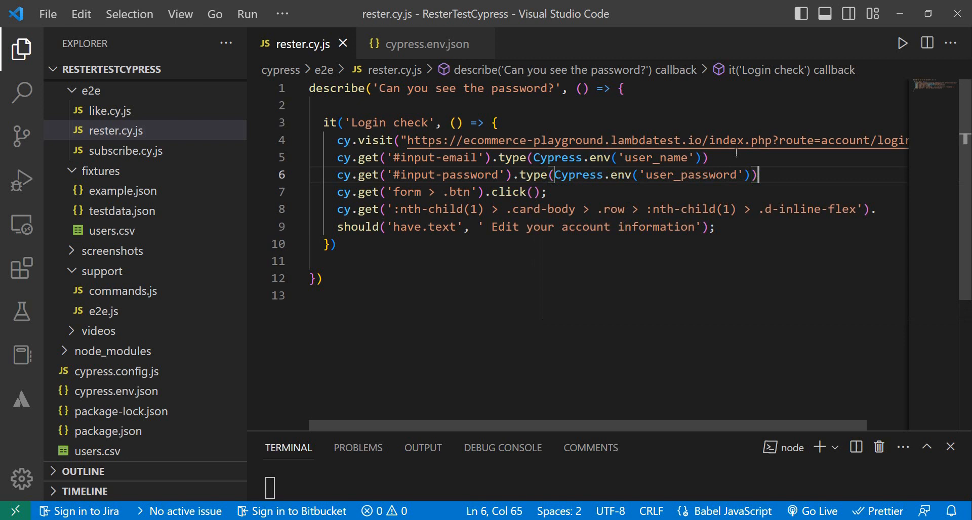
{"action": "mouse_move", "coordinate": [427, 44]}
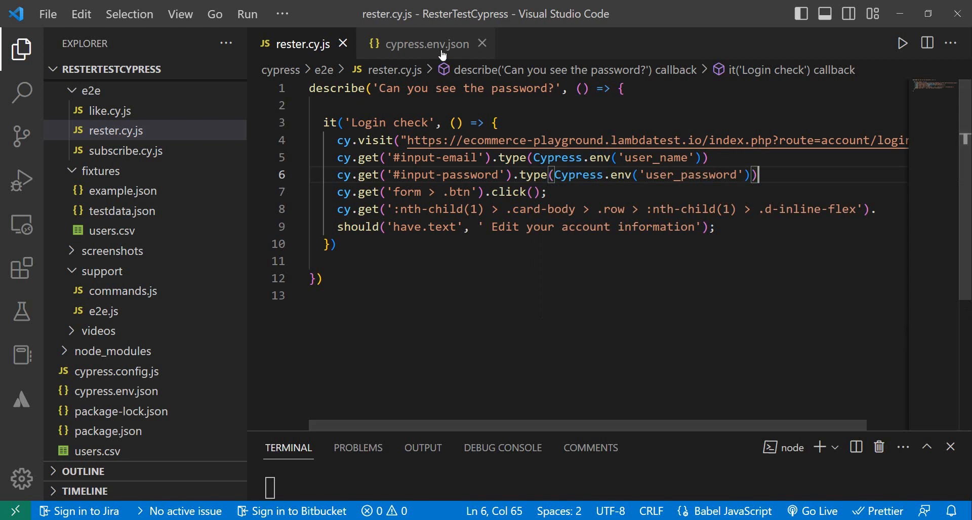
- Switch from the editor to the Cypress test runner after storing user_name and user_password
{"action": "left_click", "coordinate": [426, 44]}
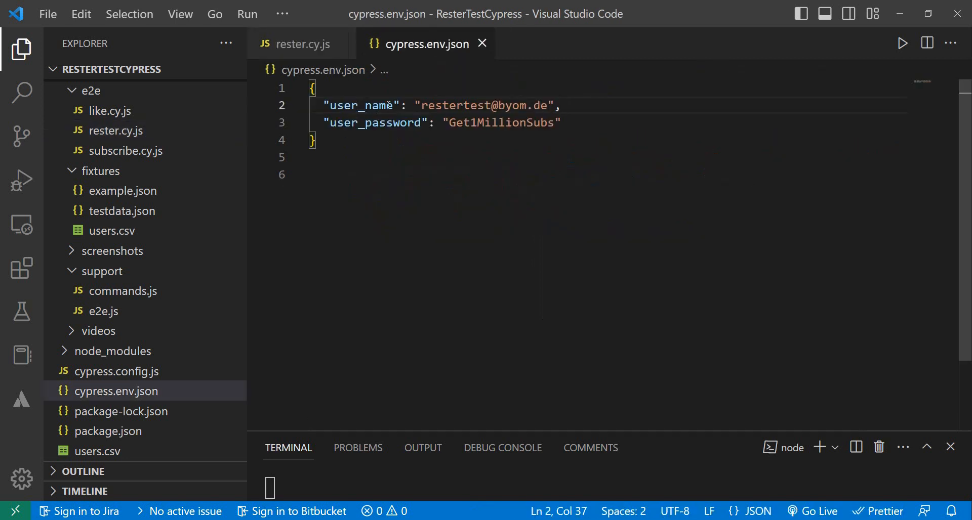
{"action": "left_click", "coordinate": [304, 44]}
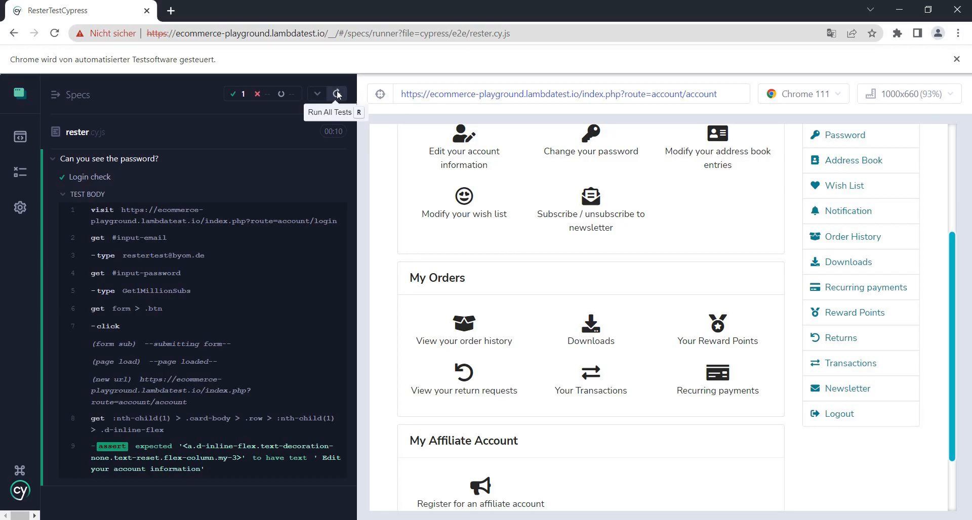
- Close the current test browser session so E2E testing can reopen in Chrome
{"action": "left_click", "coordinate": [338, 94]}
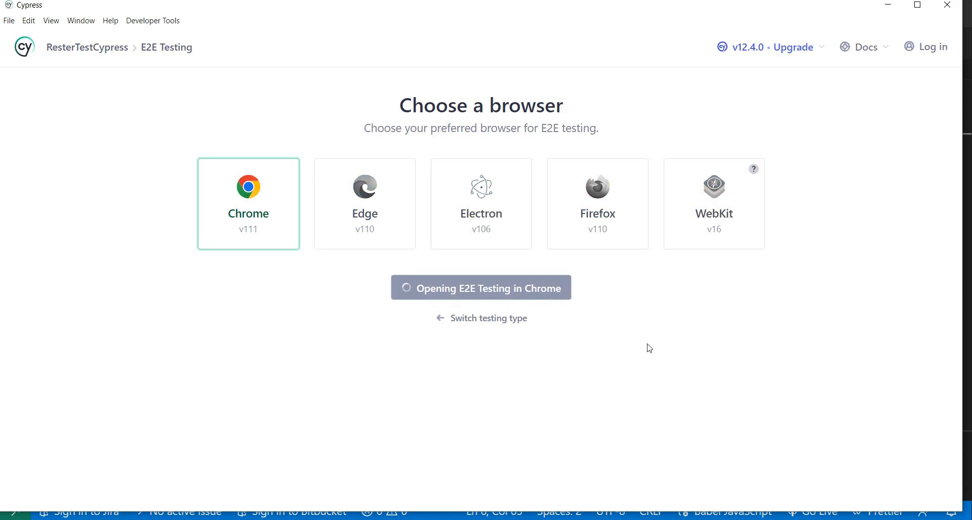
- Launch E2E testing in Chrome and run the rester.cy.js spec
{"action": "left_click", "coordinate": [480, 289]}
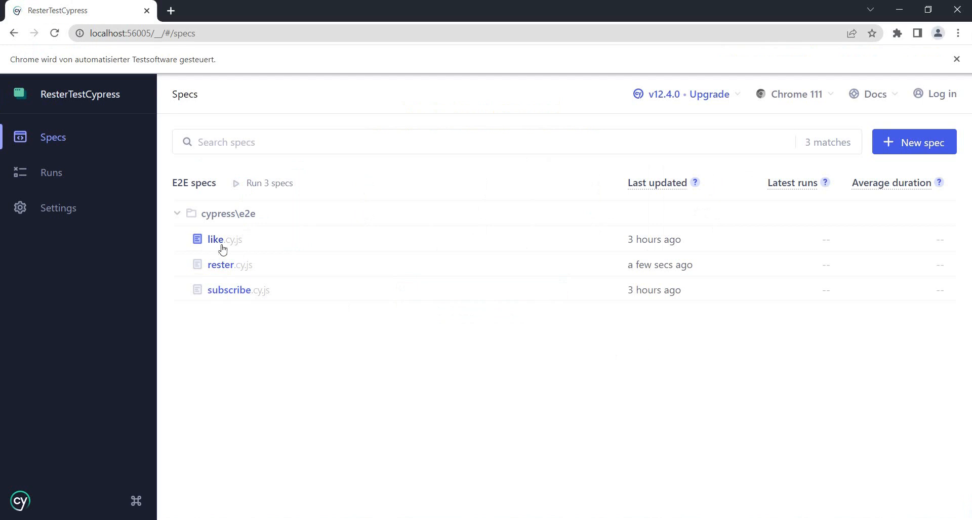
{"action": "mouse_move", "coordinate": [229, 290]}
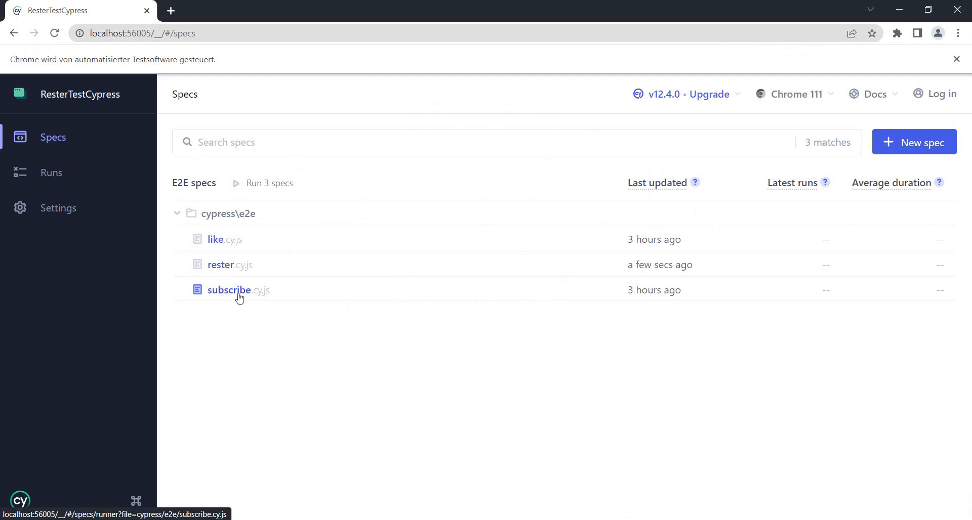
{"action": "left_click", "coordinate": [220, 264]}
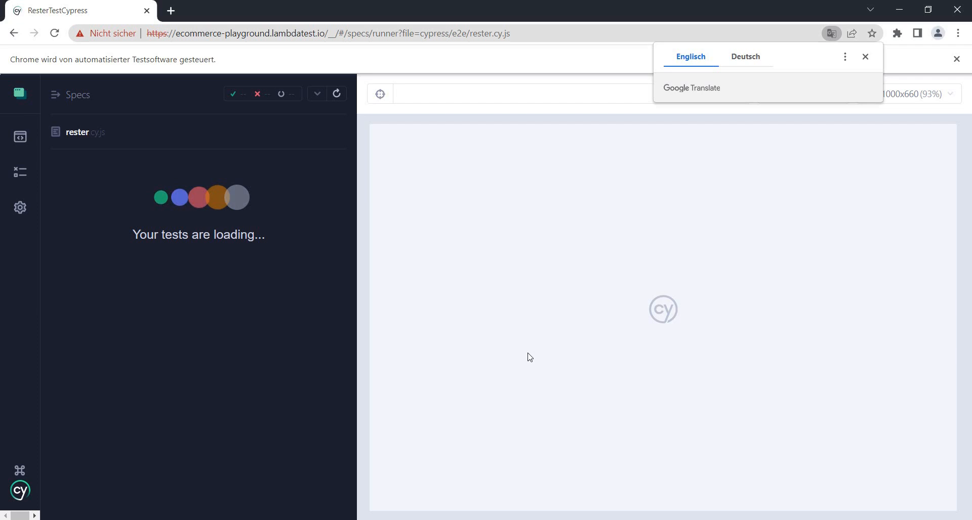
- Dismiss the translate popup and view the password step's Before snapshot, password still readable
{"action": "left_click", "coordinate": [866, 57]}
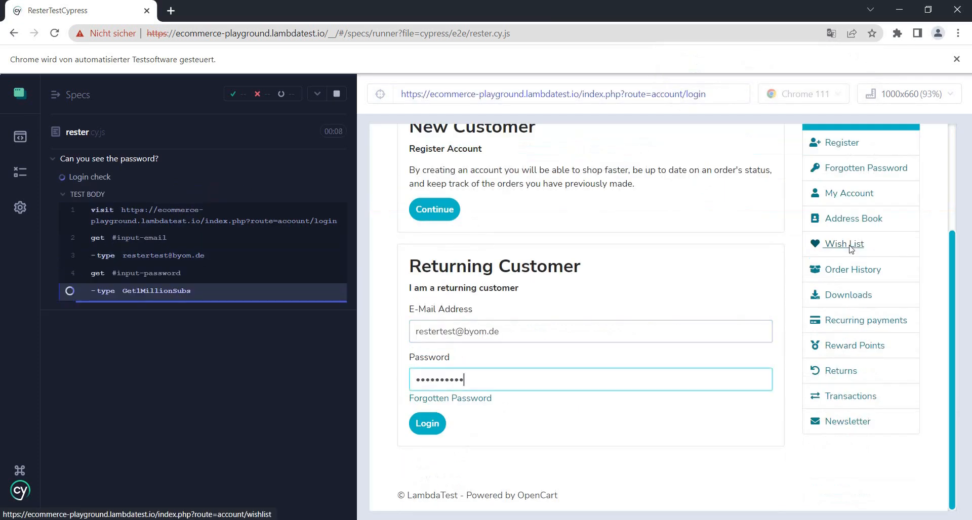
{"action": "left_click", "coordinate": [428, 424]}
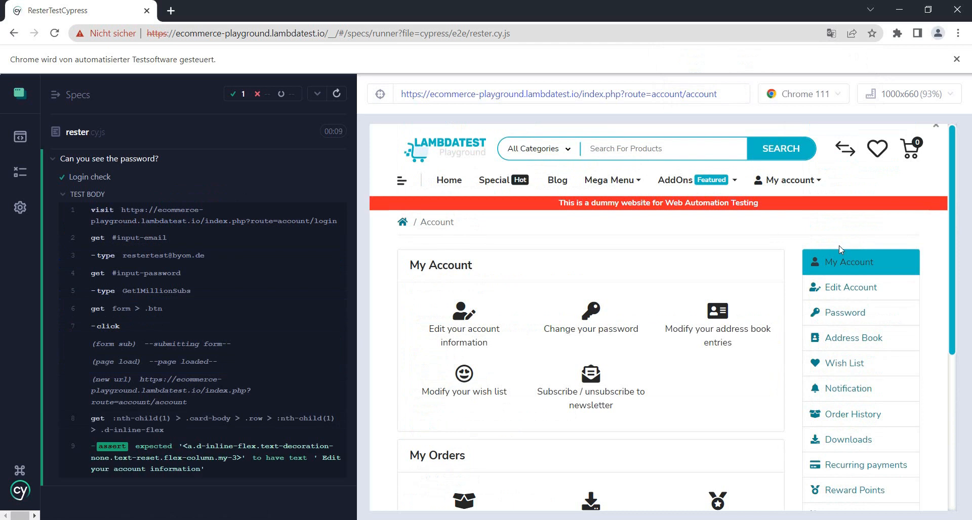
{"action": "scroll", "scroll_direction": "down", "scroll_amount": 3}
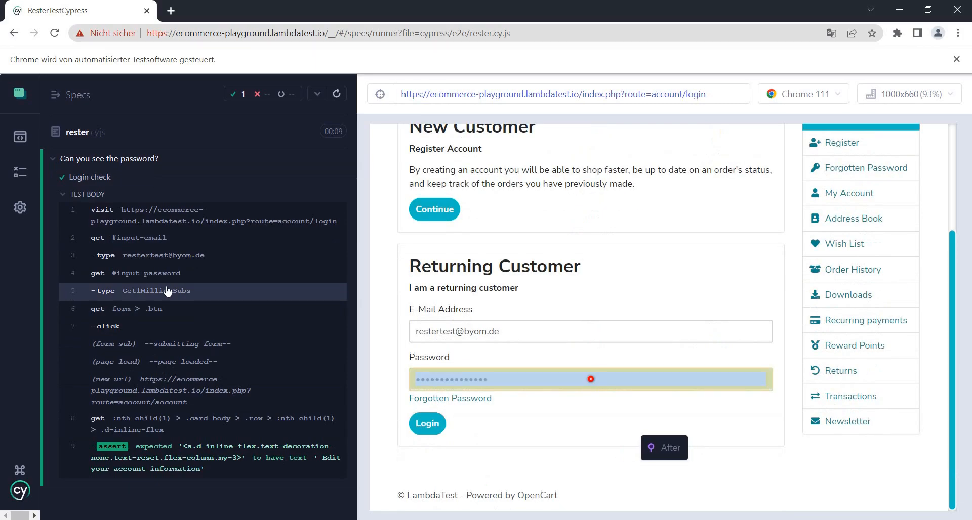
{"action": "left_click", "coordinate": [664, 448]}
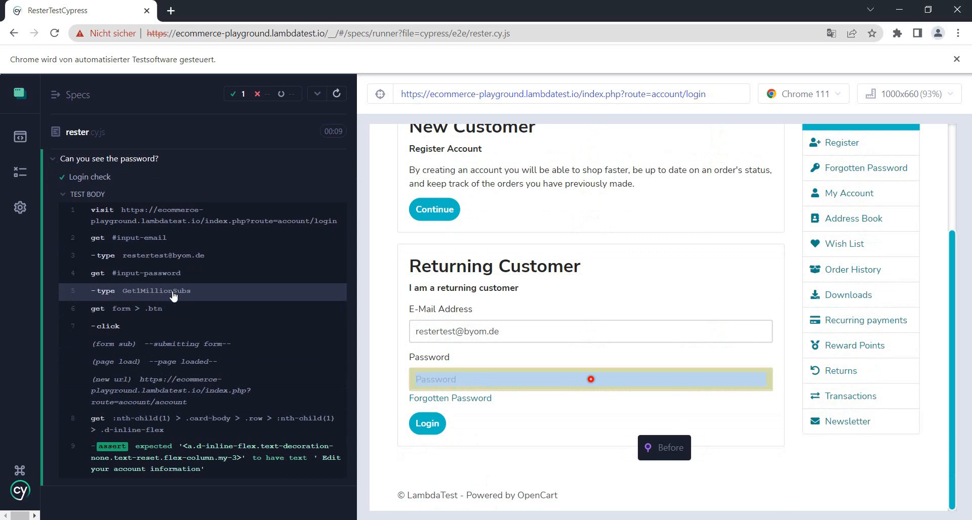
{"action": "mouse_move", "coordinate": [178, 299]}
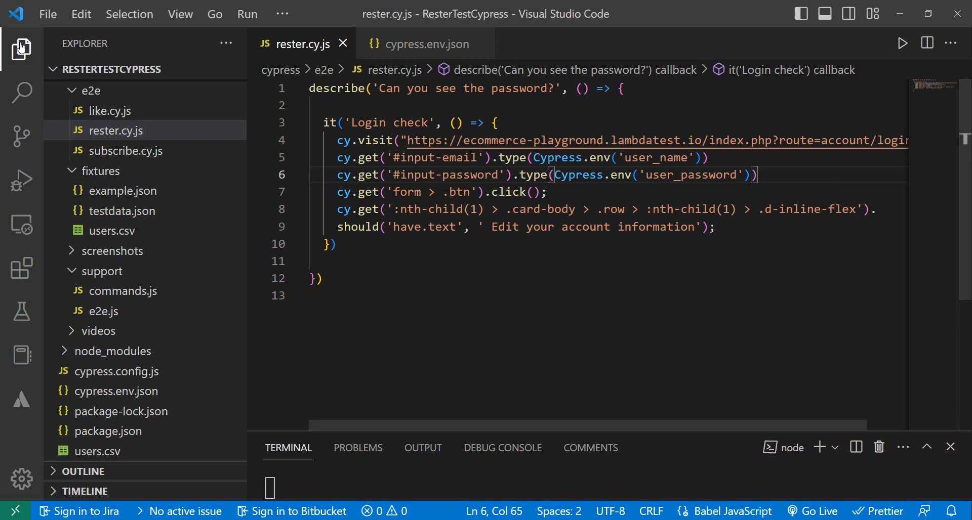
- Add ,{ log: false } to the user_password .type() call and save rester.cy.js
{"action": "left_click", "coordinate": [21, 48]}
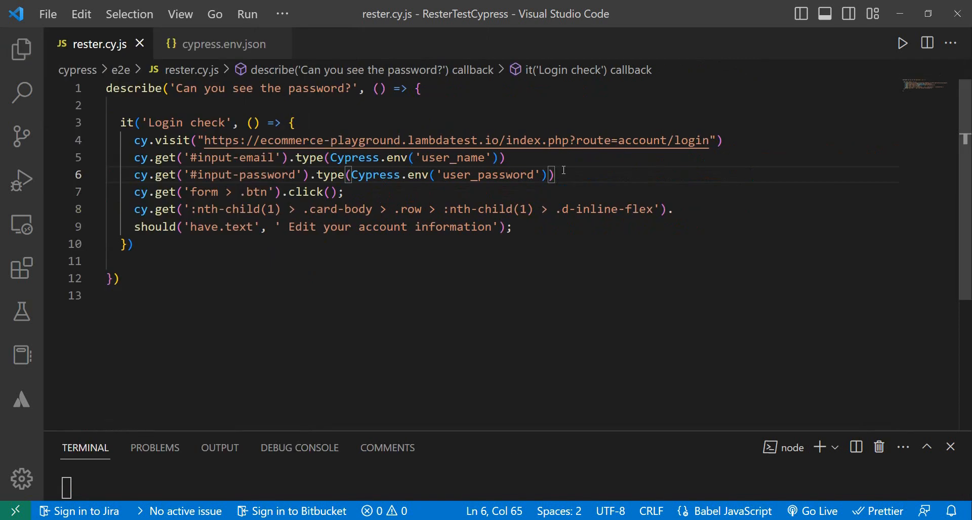
{"action": "mouse_move", "coordinate": [602, 179]}
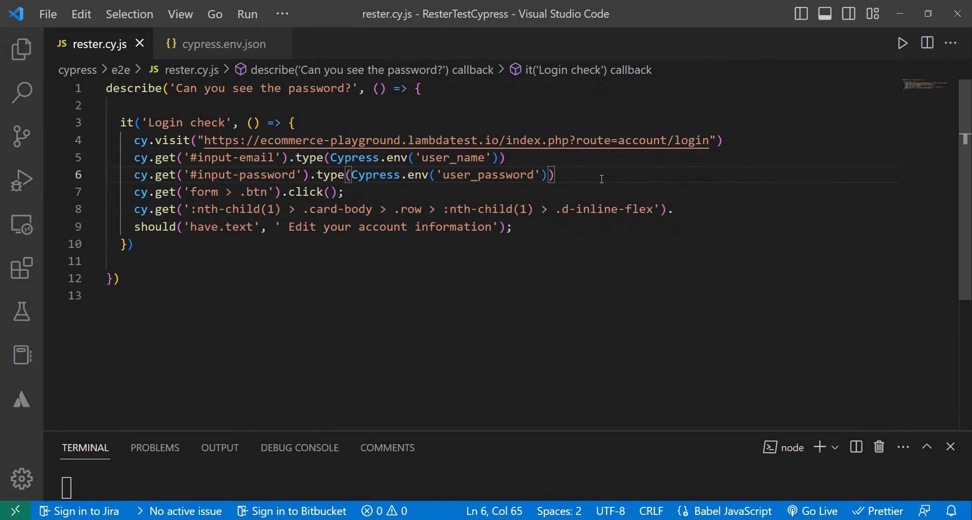
{"action": "mouse_move", "coordinate": [615, 189]}
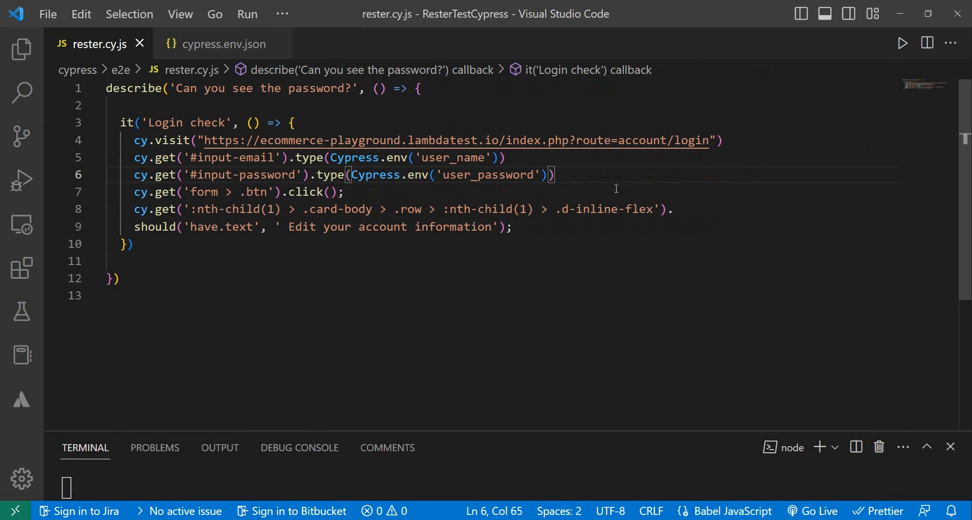
{"action": "type", "text": ",{ log: false }"}
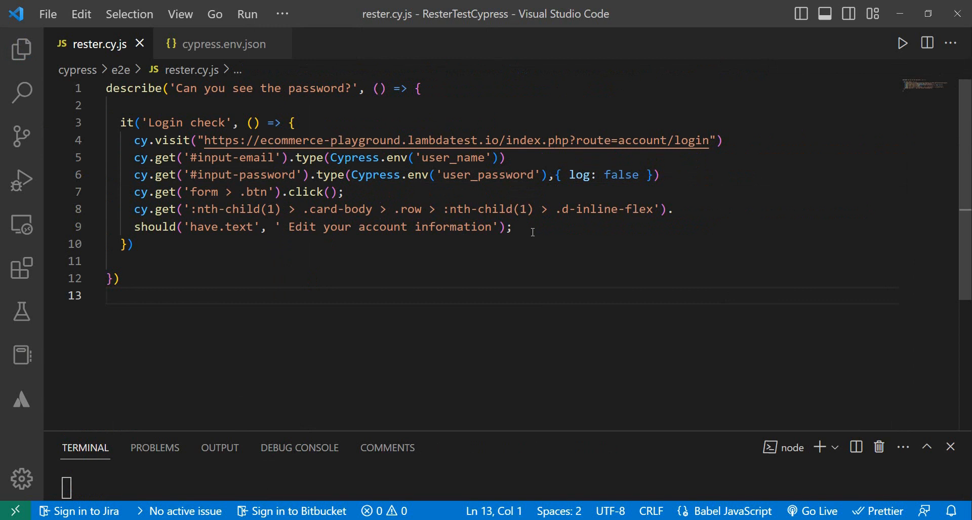
{"action": "mouse_move", "coordinate": [512, 144]}
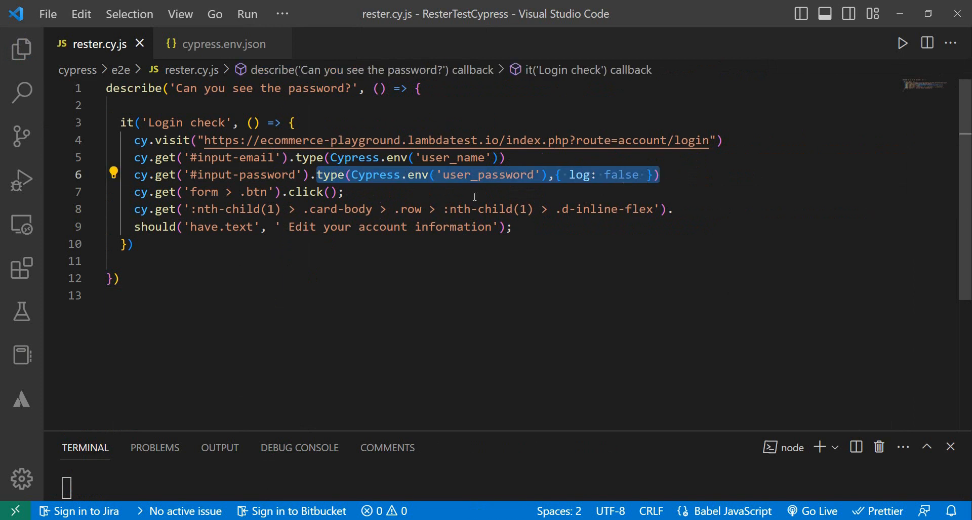
{"action": "left_click", "coordinate": [344, 191]}
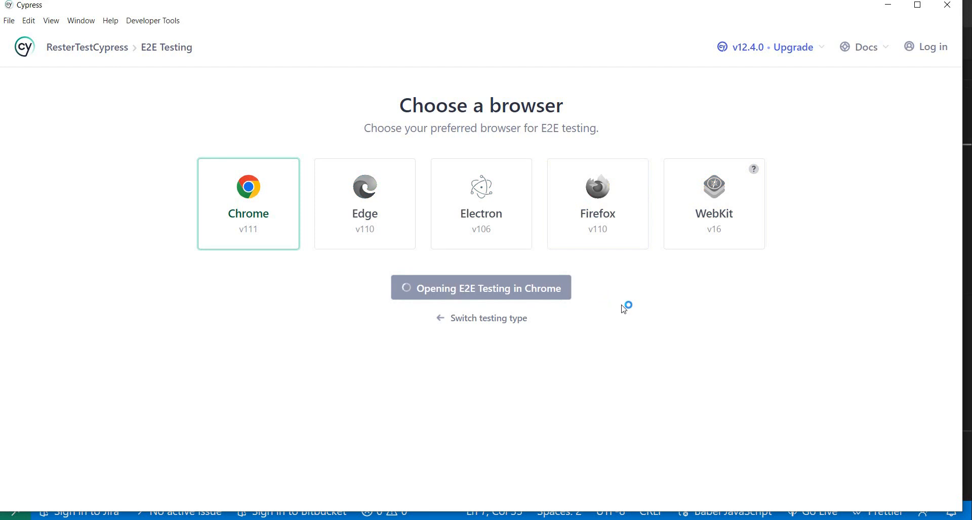
- Rerun rester.cy.js in Chrome; it passes and the log lists only the email typing step
{"action": "left_click", "coordinate": [480, 288]}
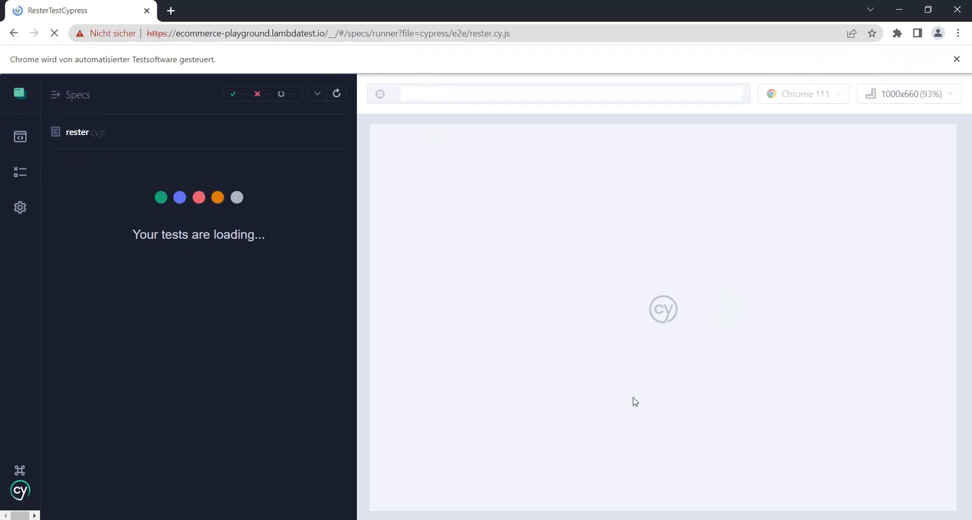
{"action": "left_click", "coordinate": [830, 33]}
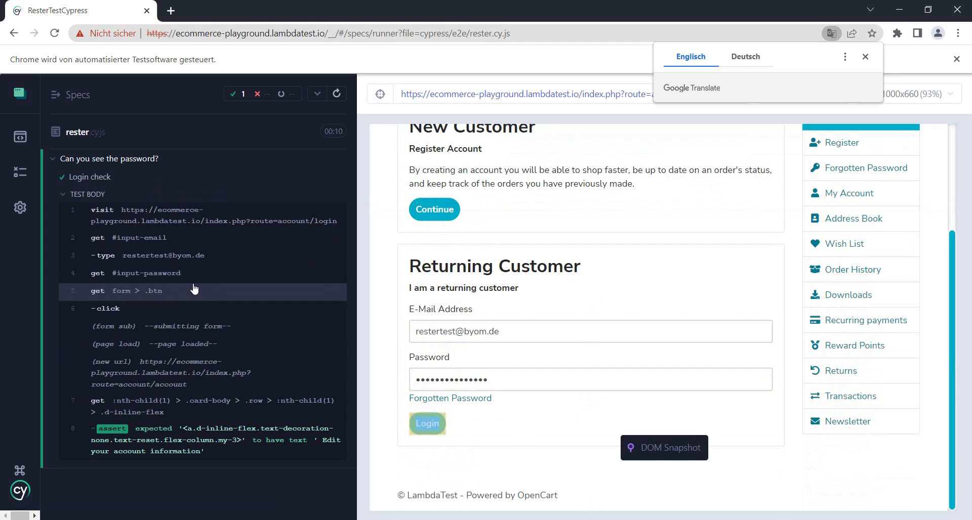
{"action": "left_click", "coordinate": [427, 425]}
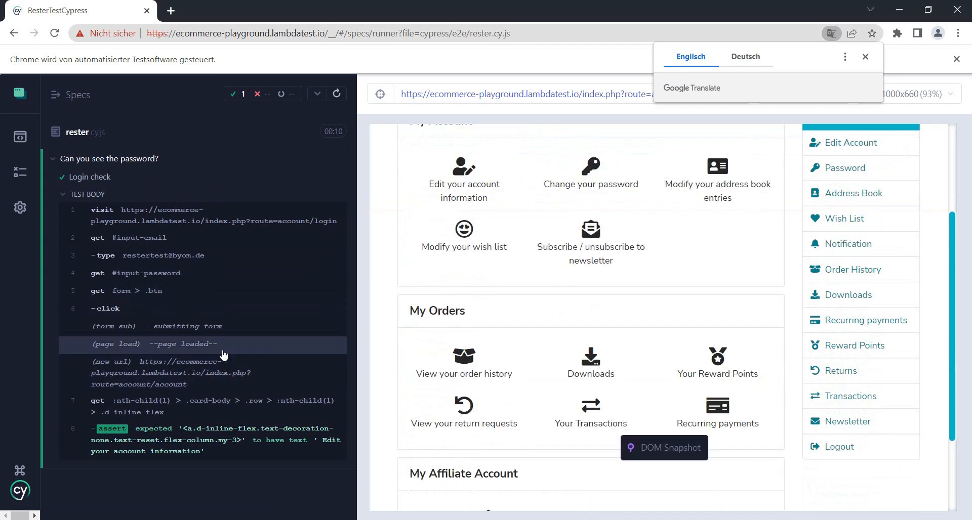